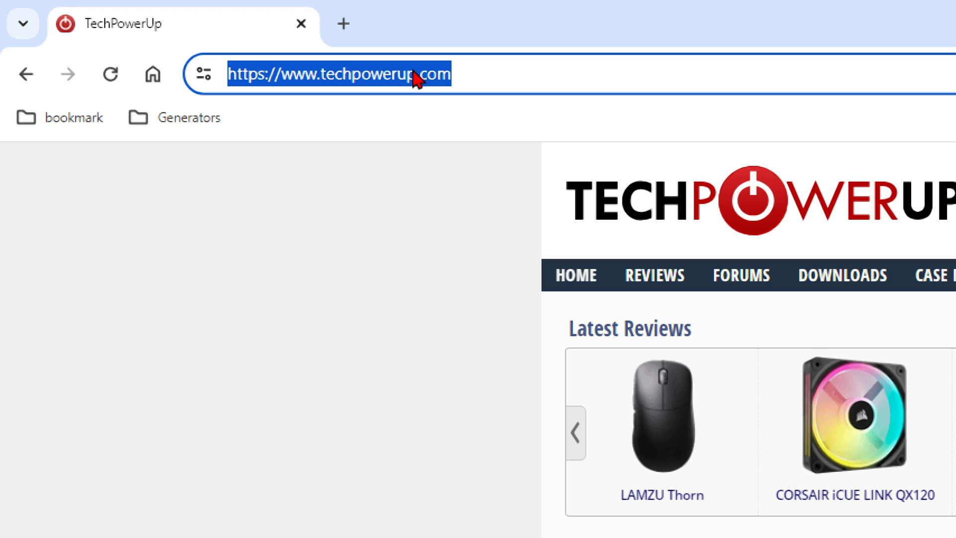
{"action": "mouse_move", "coordinate": [372, 83]}
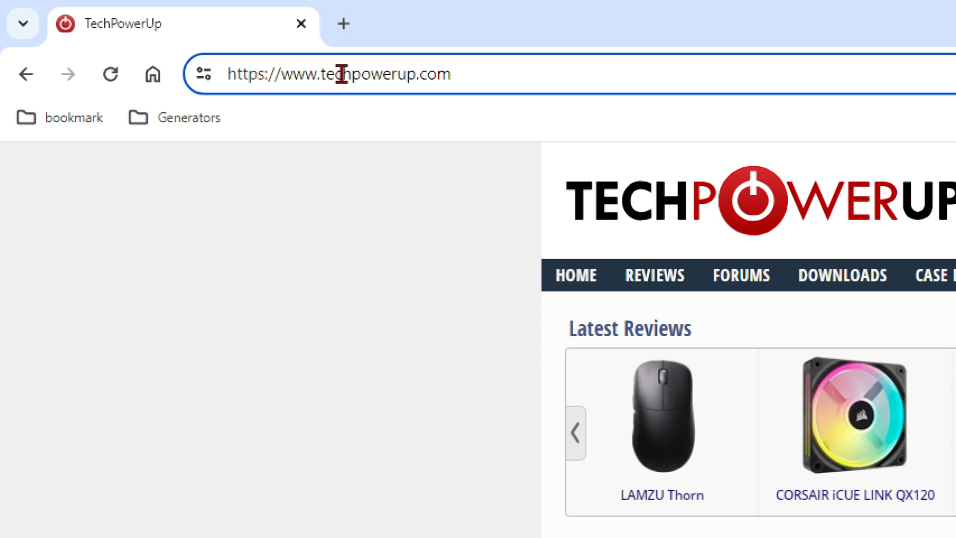
- Search TechPowerUp Downloads for DLSS and open the NVIDIA DLSS DLL entry
{"action": "left_click", "coordinate": [842, 275]}
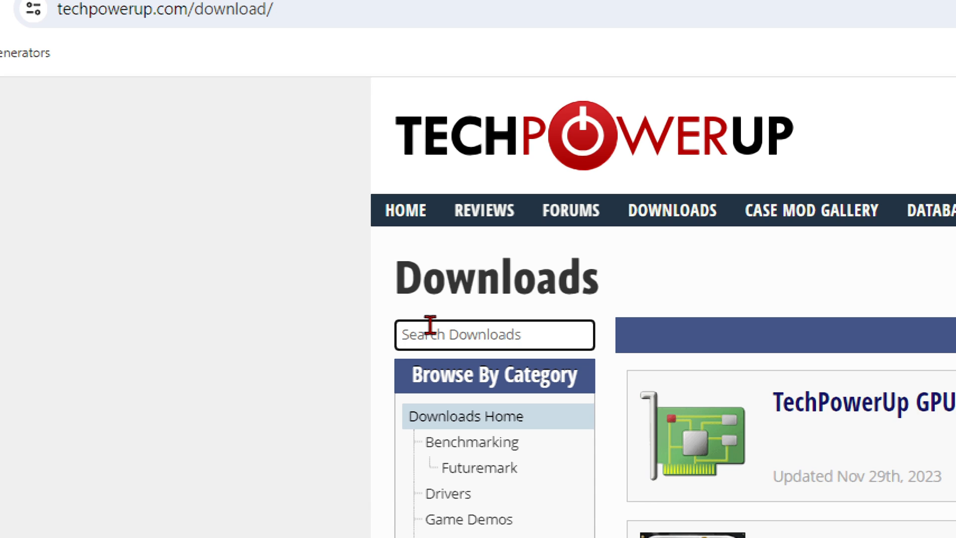
{"action": "type", "text": "DLS"}
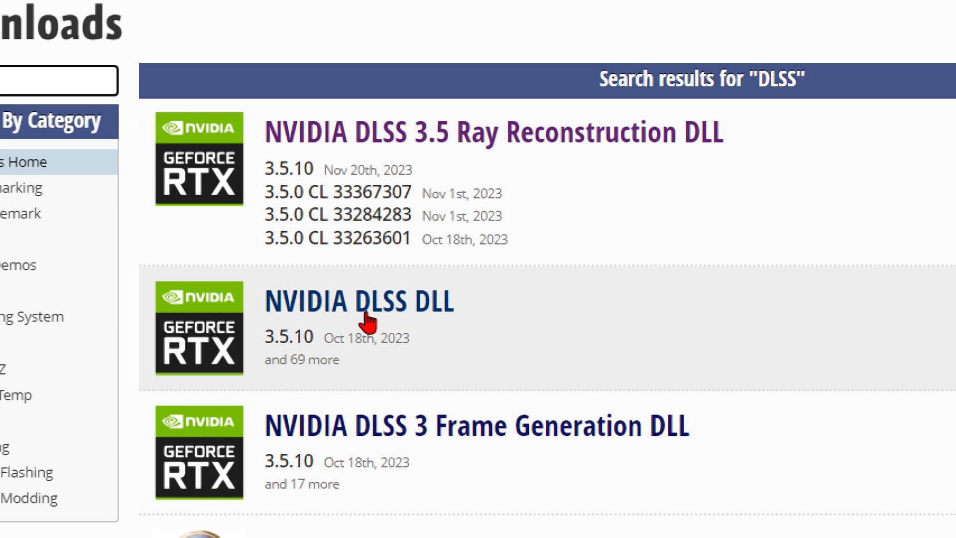
{"action": "left_click", "coordinate": [358, 303]}
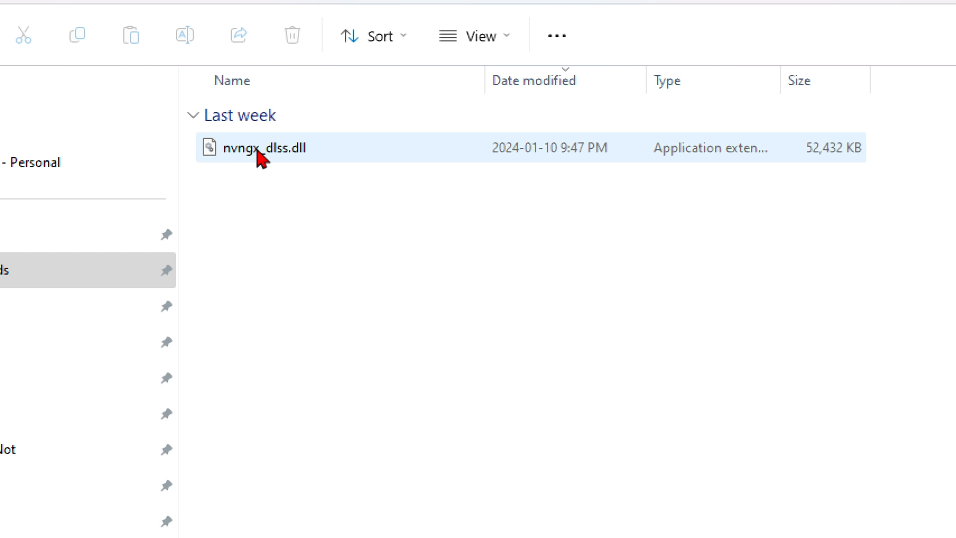
{"action": "mouse_move", "coordinate": [259, 147]}
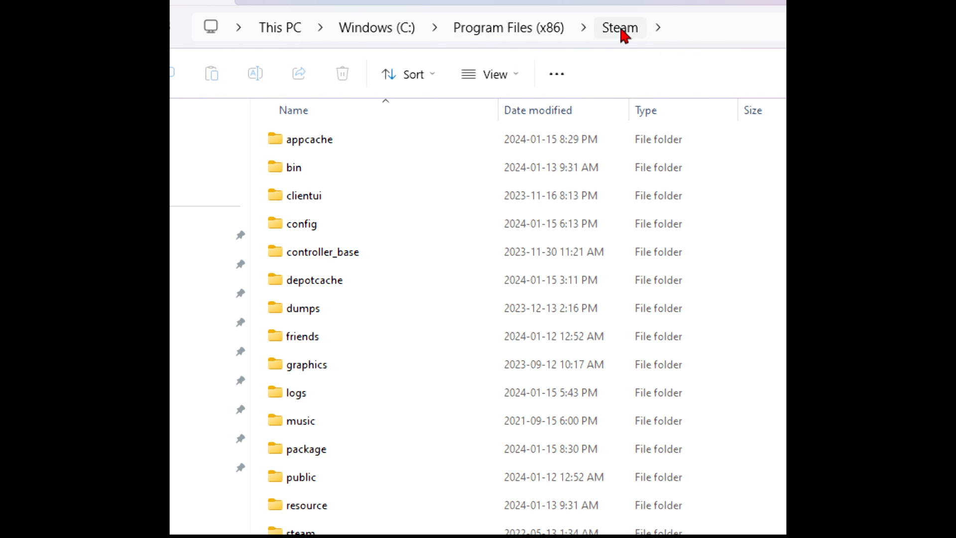
{"action": "mouse_move", "coordinate": [408, 73]}
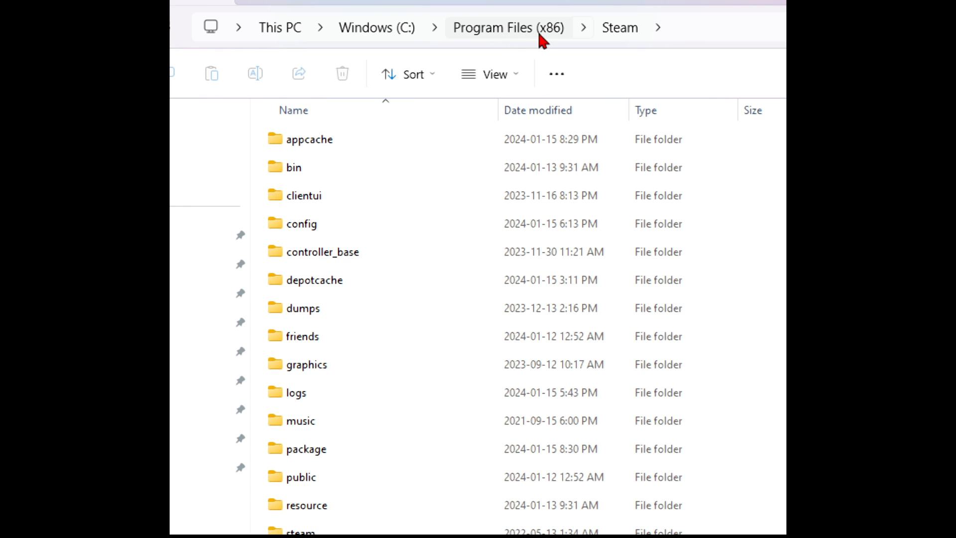
- Bring up the context menu in the Steam folder view
{"action": "right_click", "coordinate": [518, 158]}
{"action": "type", "text": "nvngx_dlss.dll"}
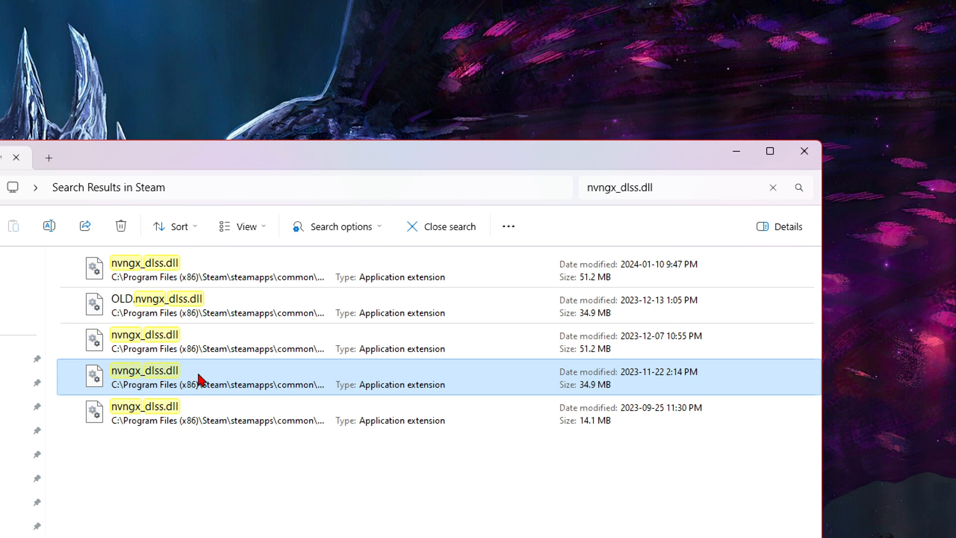
- Open the file location of the 34.9 MB nvngx_dlss.dll from 2023-11-22
{"action": "right_click", "coordinate": [144, 371]}
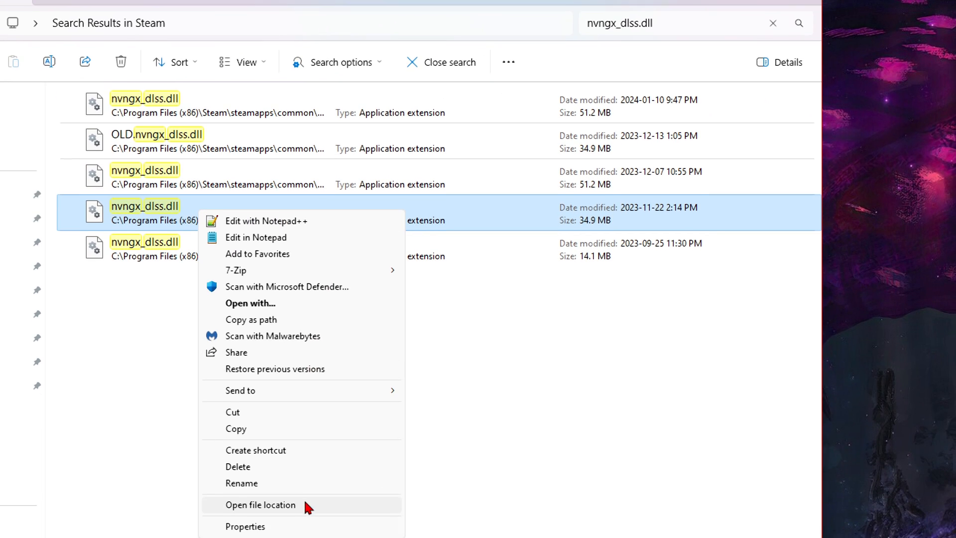
{"action": "left_click", "coordinate": [260, 505]}
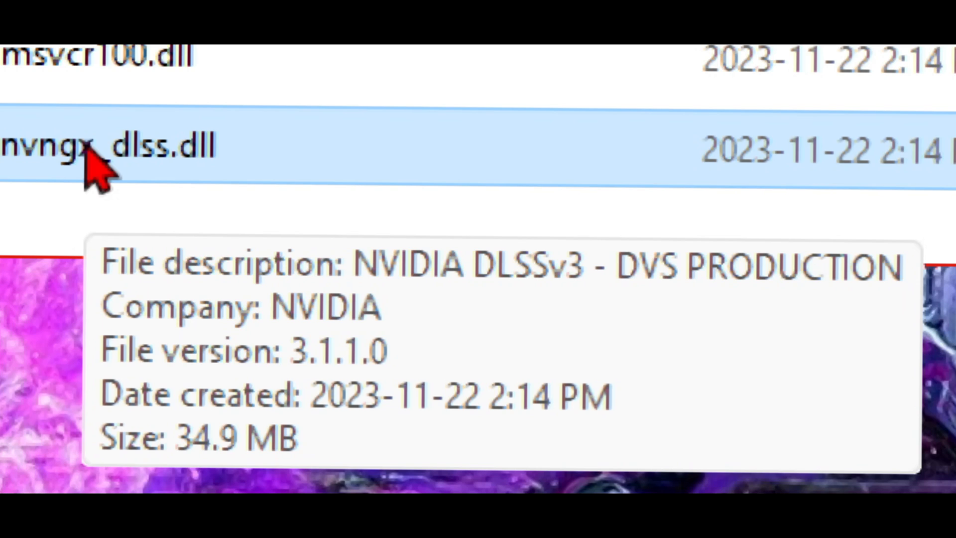
{"action": "mouse_move", "coordinate": [281, 152]}
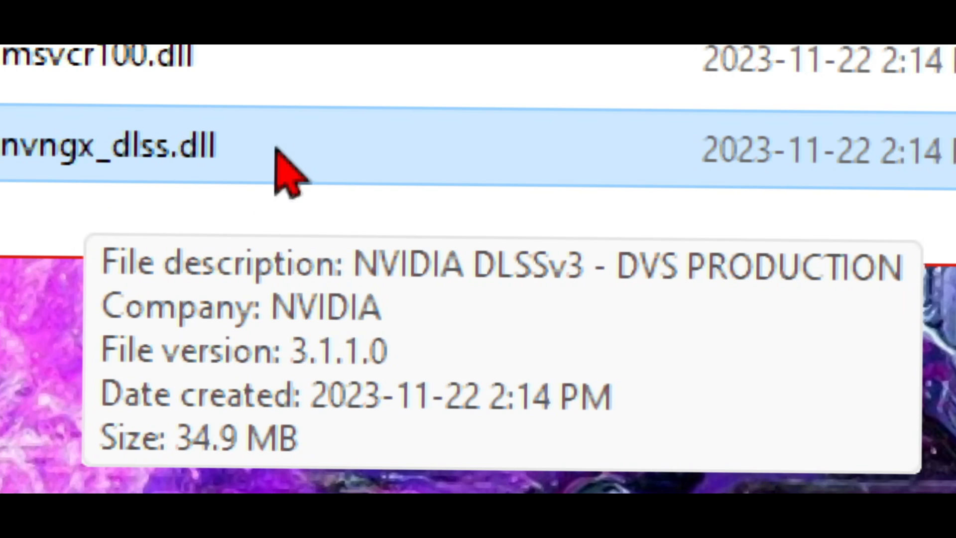
{"action": "mouse_move", "coordinate": [216, 158]}
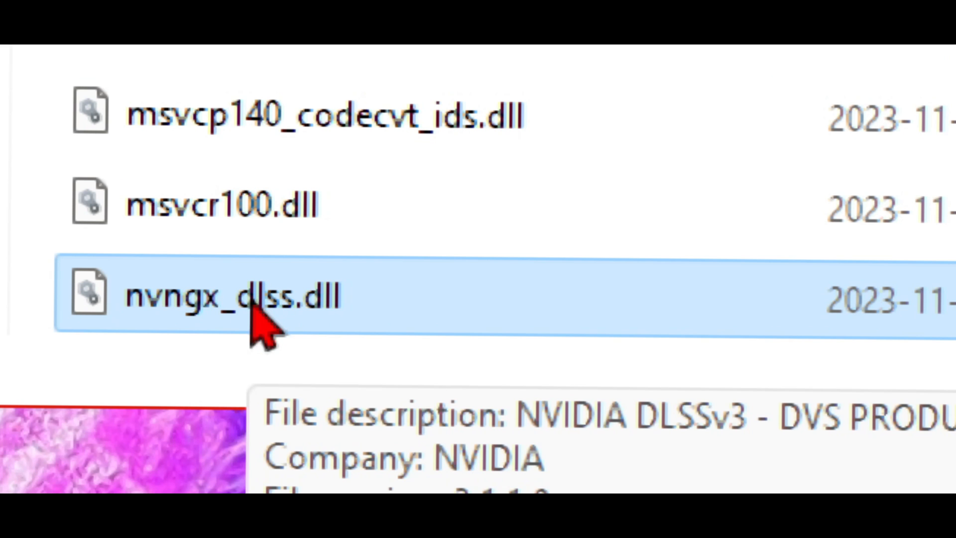
{"action": "mouse_move", "coordinate": [281, 305]}
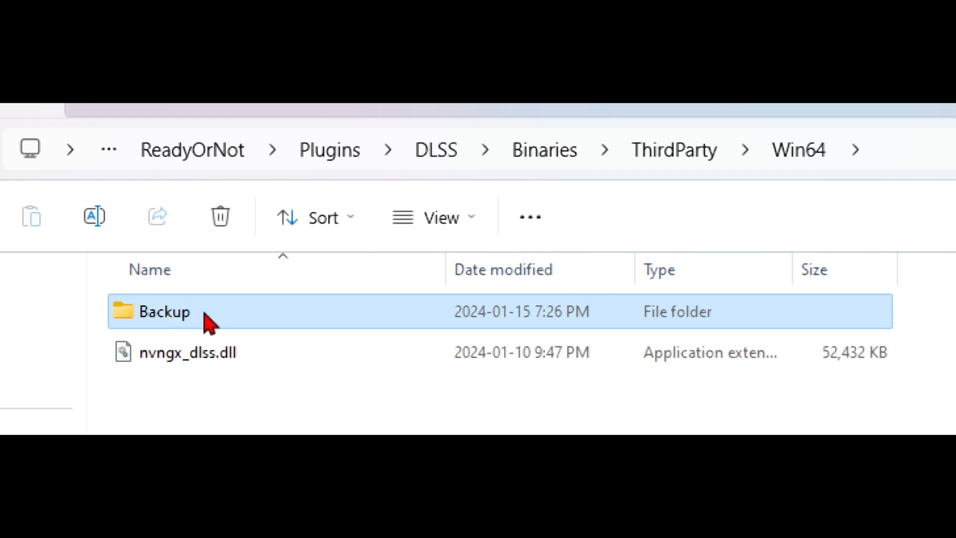
- Open the Backup folder to check OLD.nvngx_dlss.dll (3.1.1.0)
{"action": "double_click", "coordinate": [164, 311]}
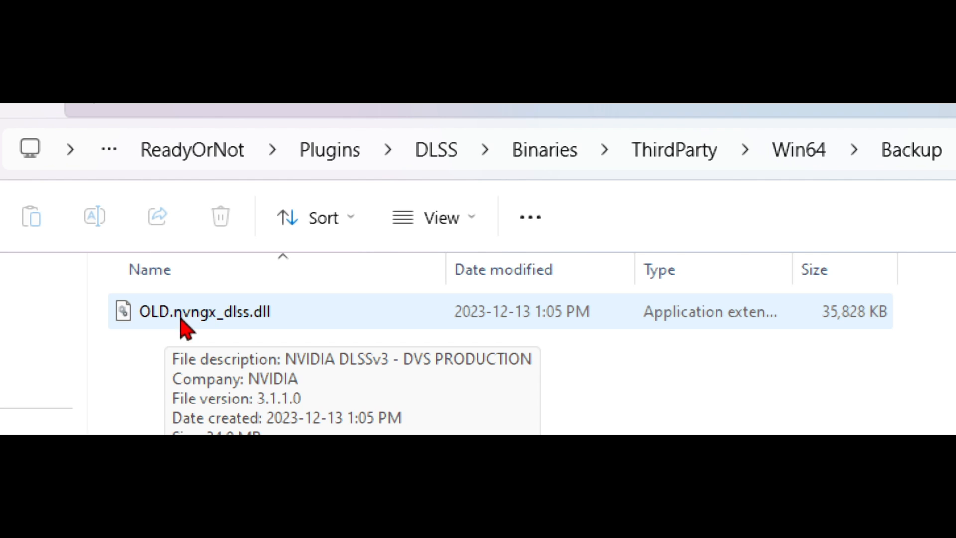
{"action": "mouse_move", "coordinate": [195, 319]}
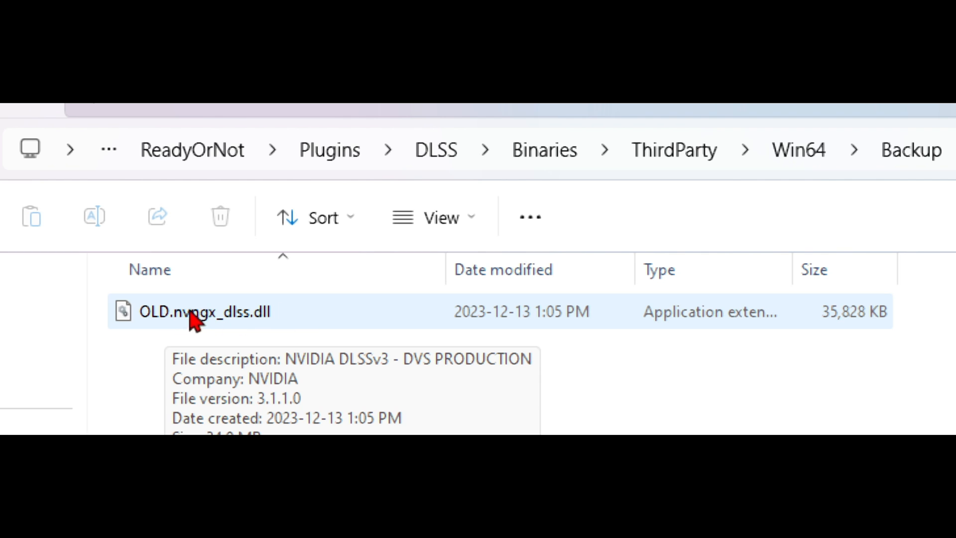
{"action": "mouse_move", "coordinate": [198, 317]}
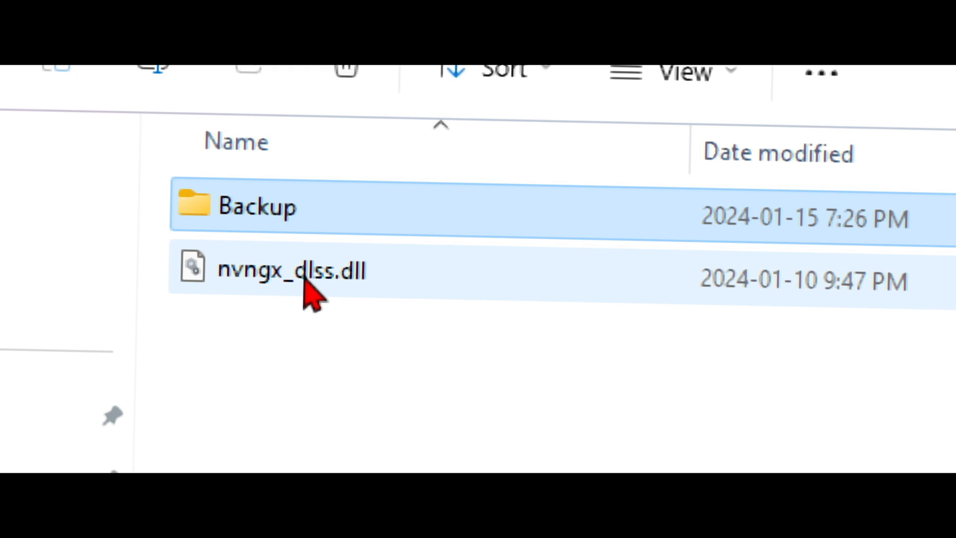
{"action": "mouse_move", "coordinate": [287, 271]}
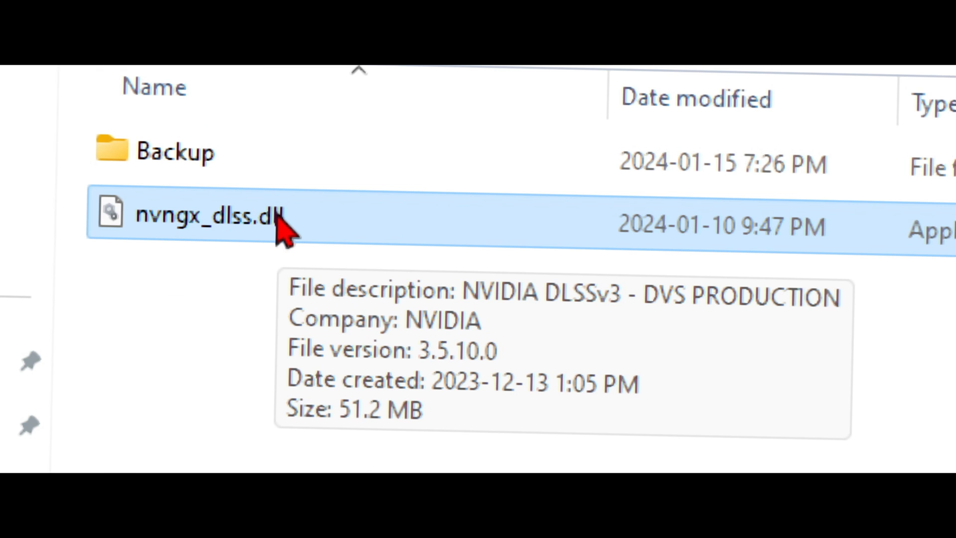
{"action": "mouse_move", "coordinate": [278, 235]}
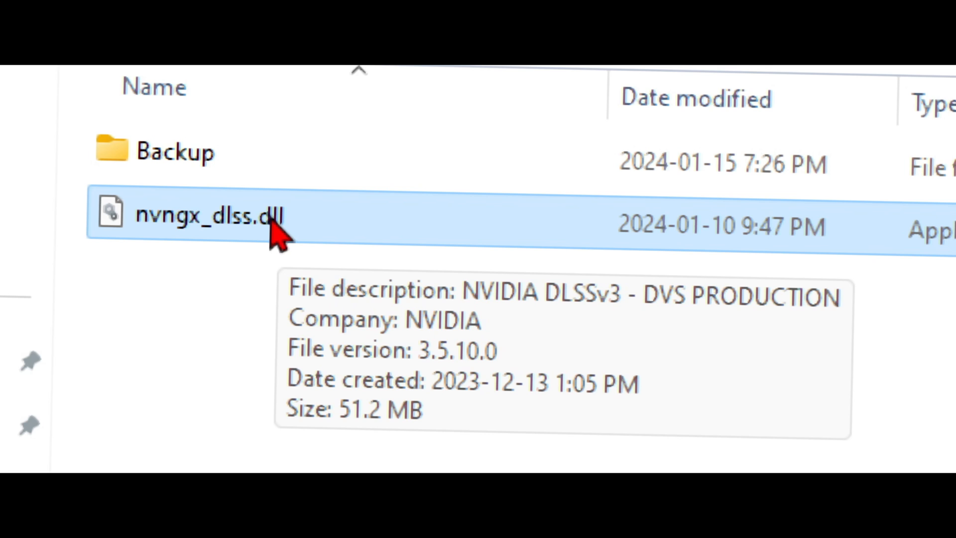
{"action": "mouse_move", "coordinate": [195, 210]}
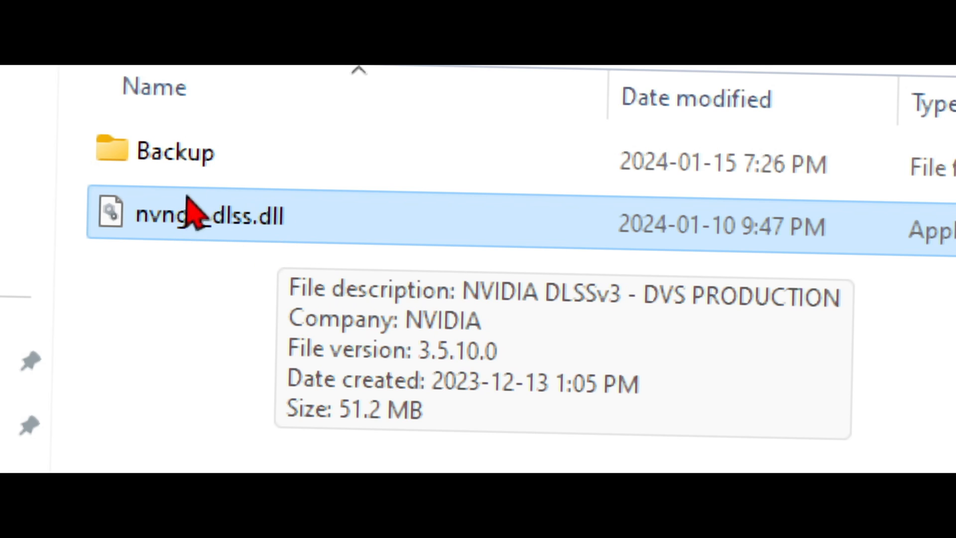
{"action": "mouse_move", "coordinate": [210, 295]}
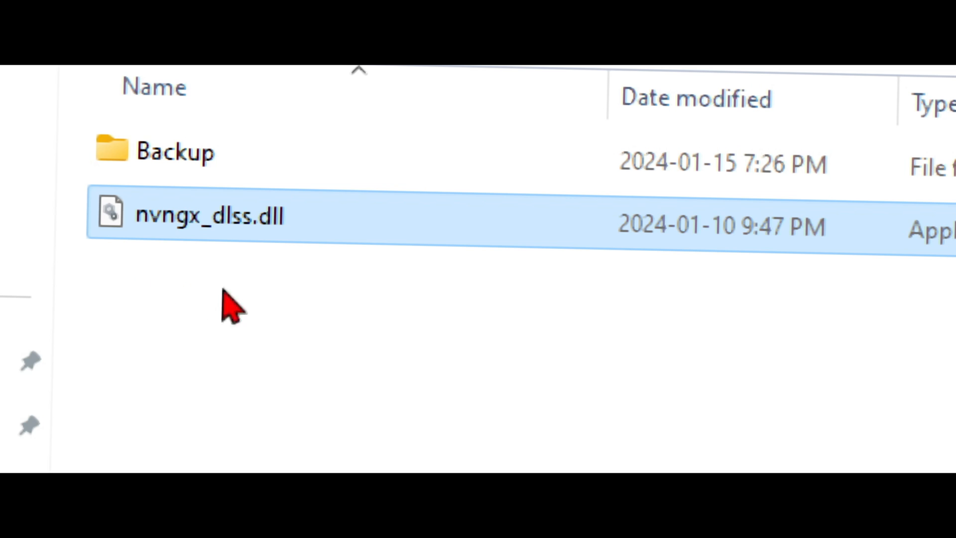
- Open the Backup folder again from Win64
{"action": "left_click", "coordinate": [177, 152]}
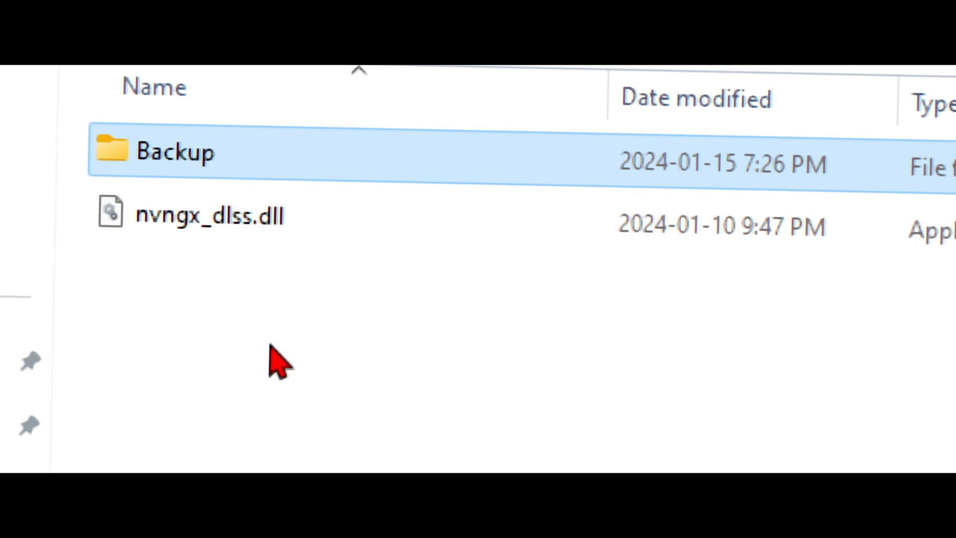
{"action": "double_click", "coordinate": [176, 151]}
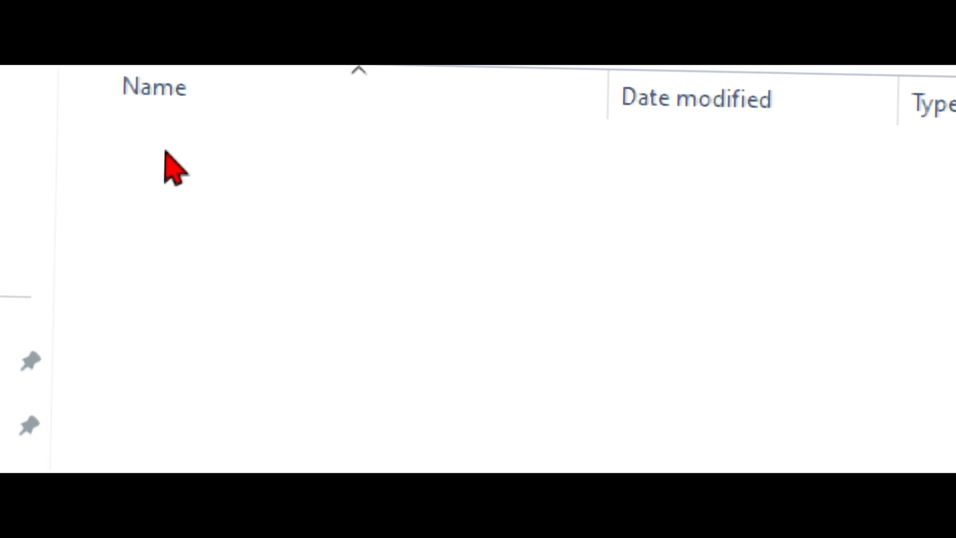